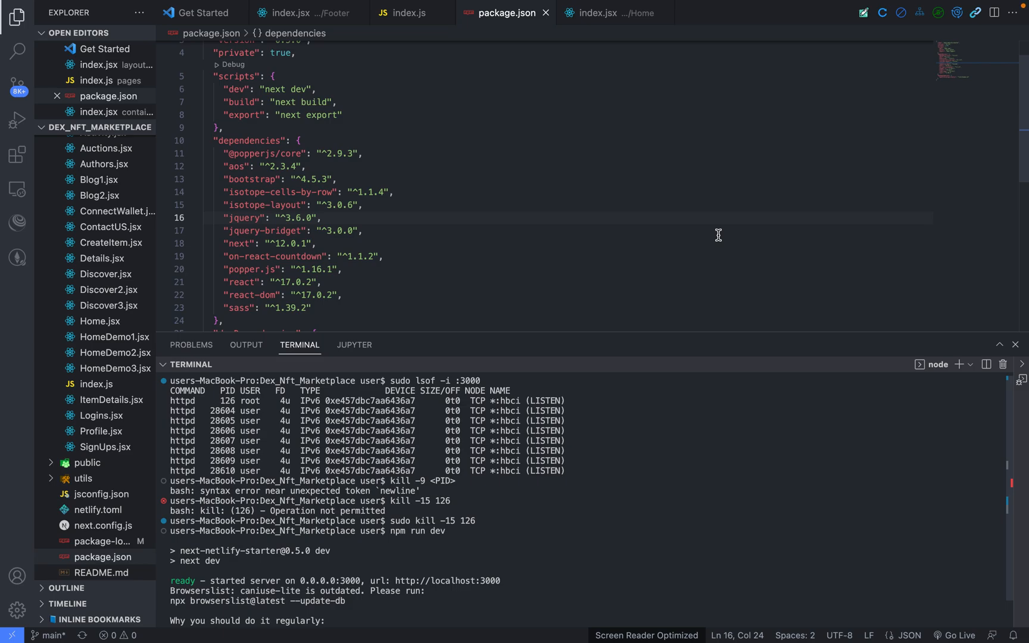
{"action": "mouse_move", "coordinate": [705, 282]}
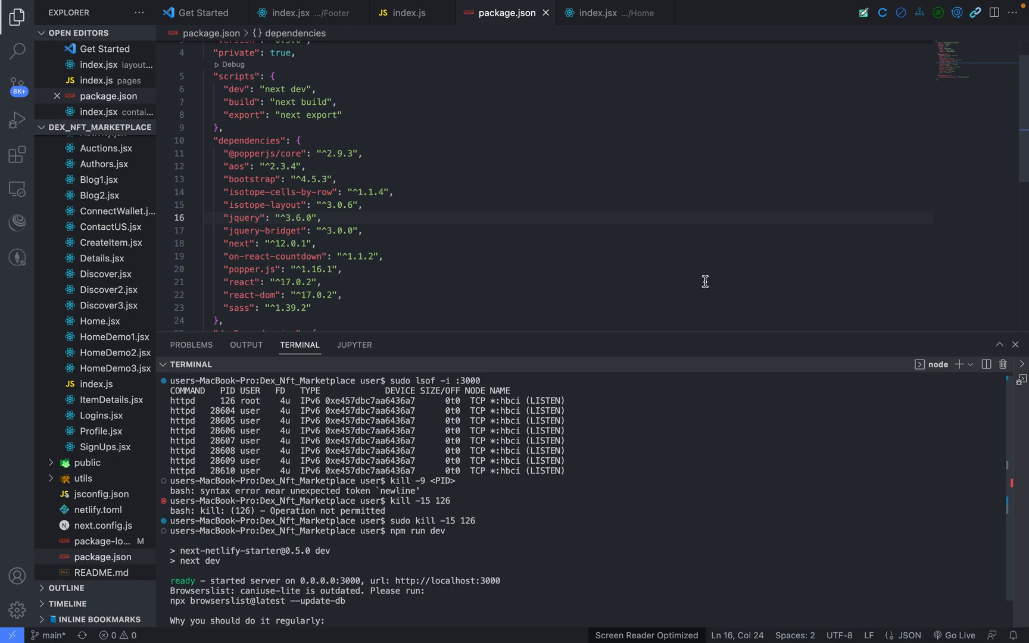
{"action": "mouse_move", "coordinate": [689, 321]}
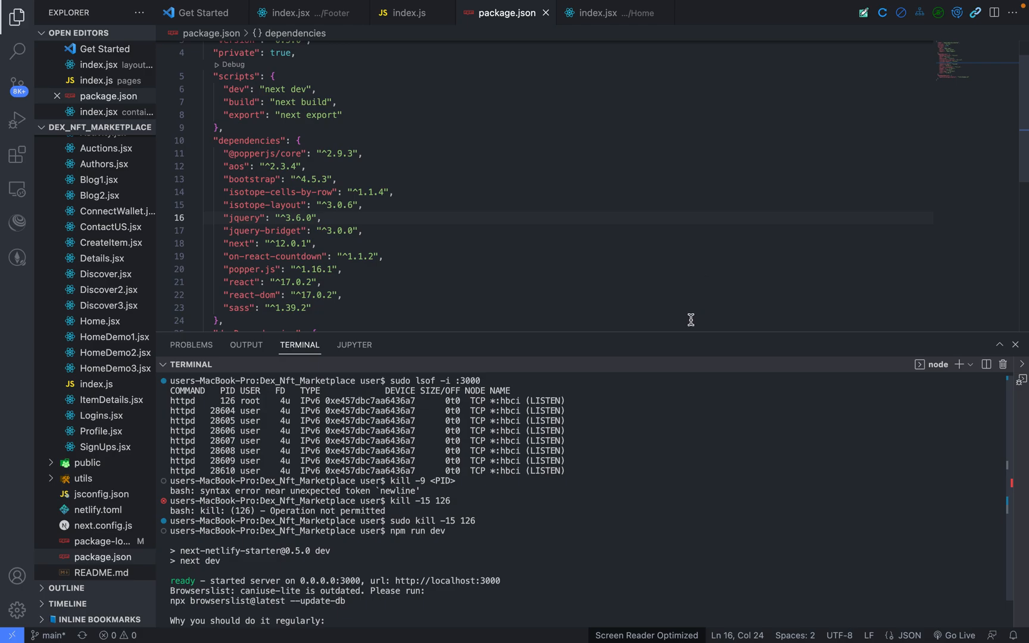
{"action": "mouse_move", "coordinate": [684, 330]}
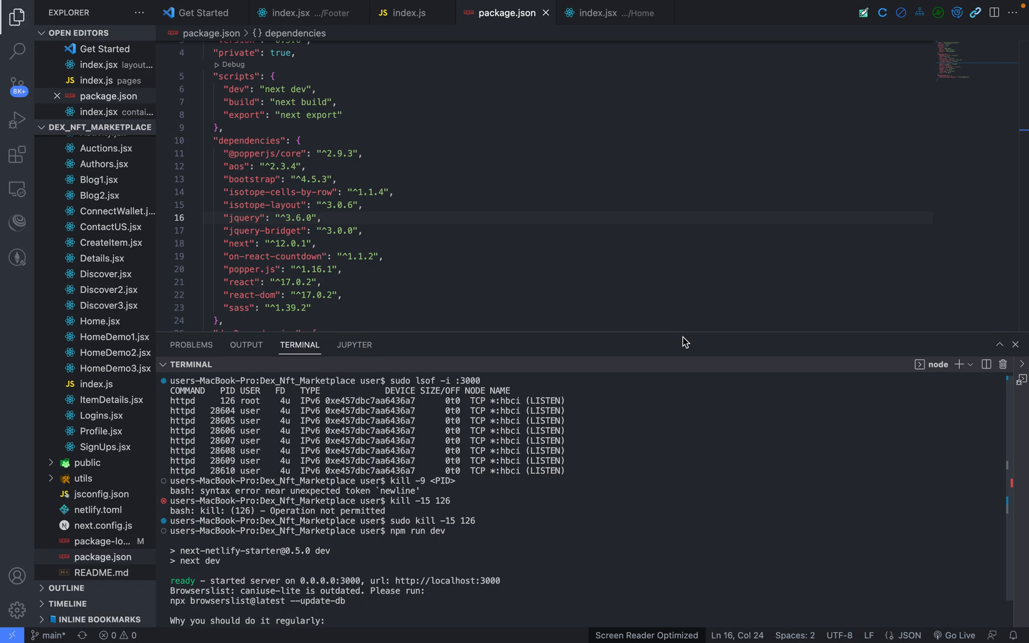
{"action": "mouse_move", "coordinate": [653, 420]}
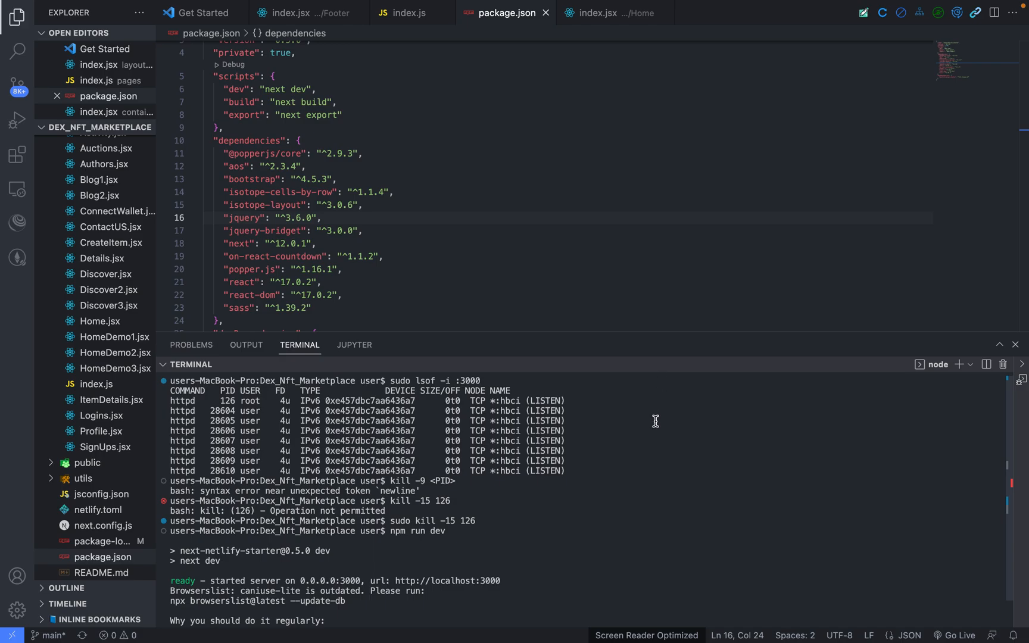
{"action": "mouse_move", "coordinate": [604, 441]}
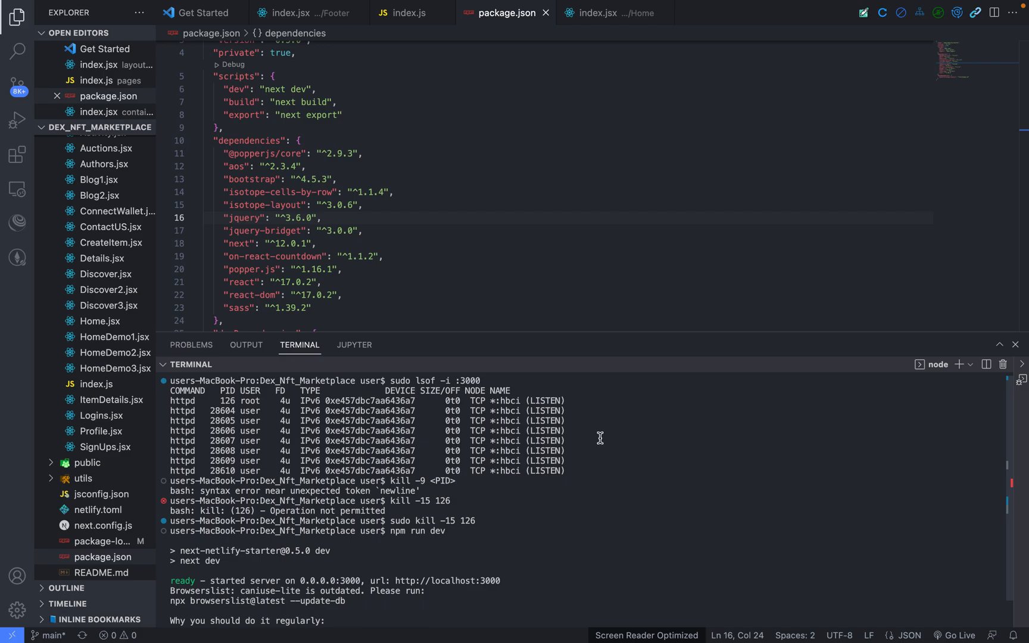
{"action": "mouse_move", "coordinate": [598, 442]}
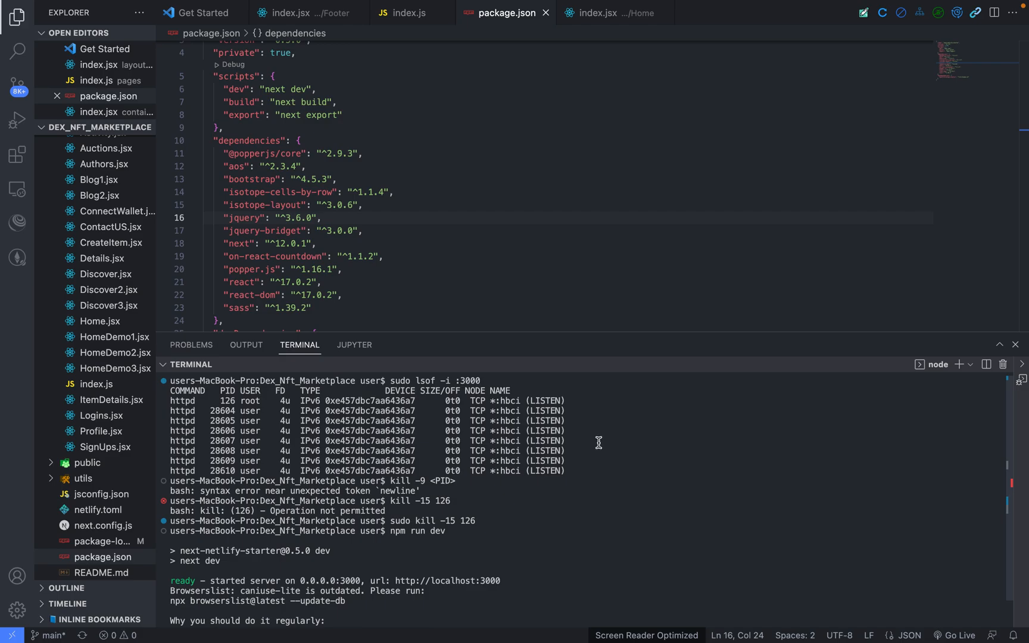
{"action": "mouse_move", "coordinate": [490, 380]}
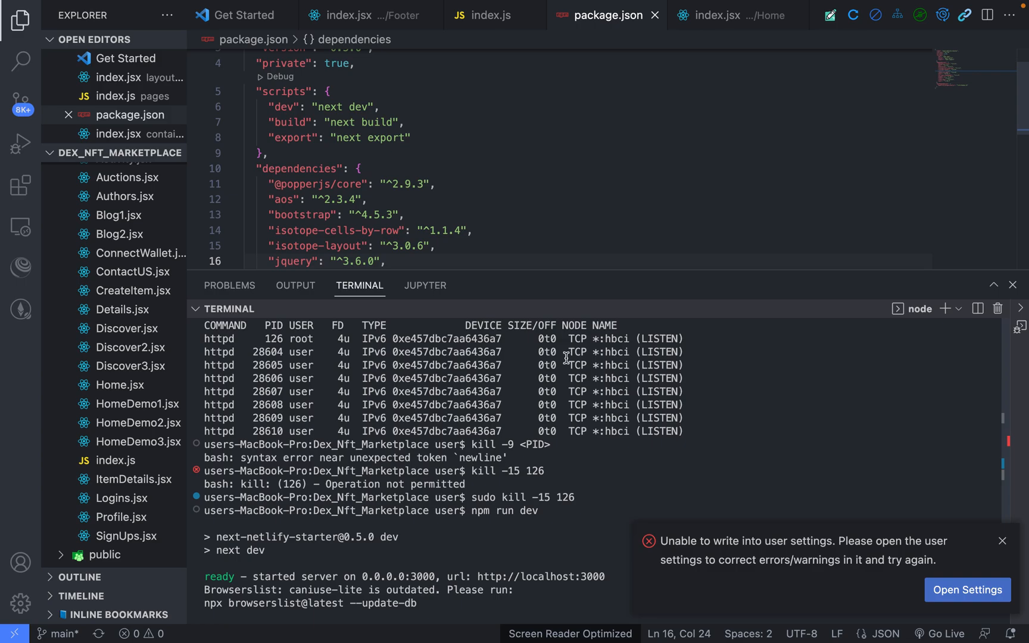
{"action": "left_click", "coordinate": [1001, 540]}
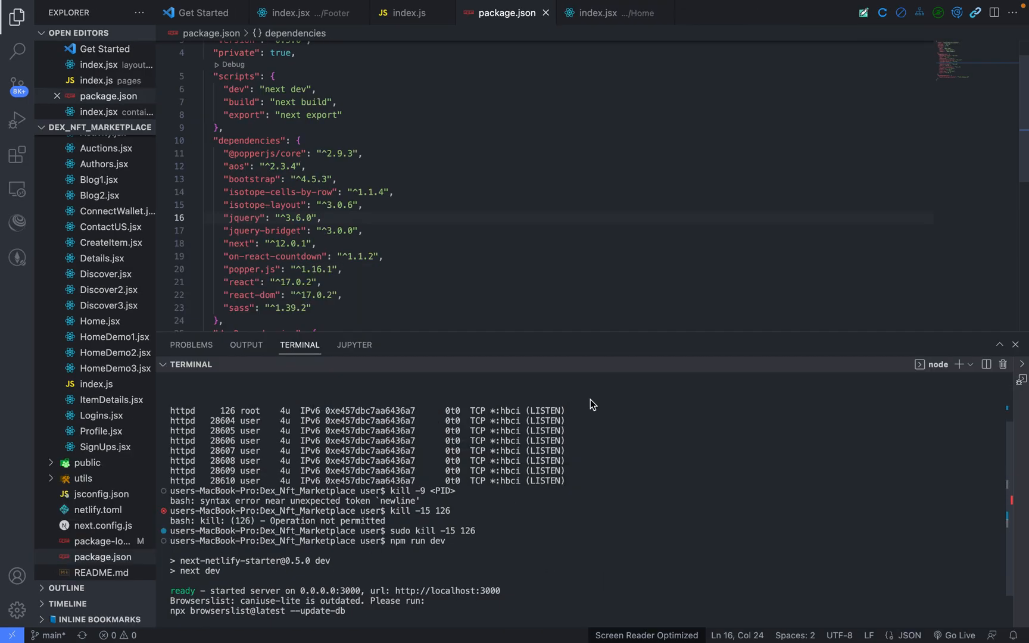
{"action": "scroll", "scroll_direction": "up", "scroll_amount": 3}
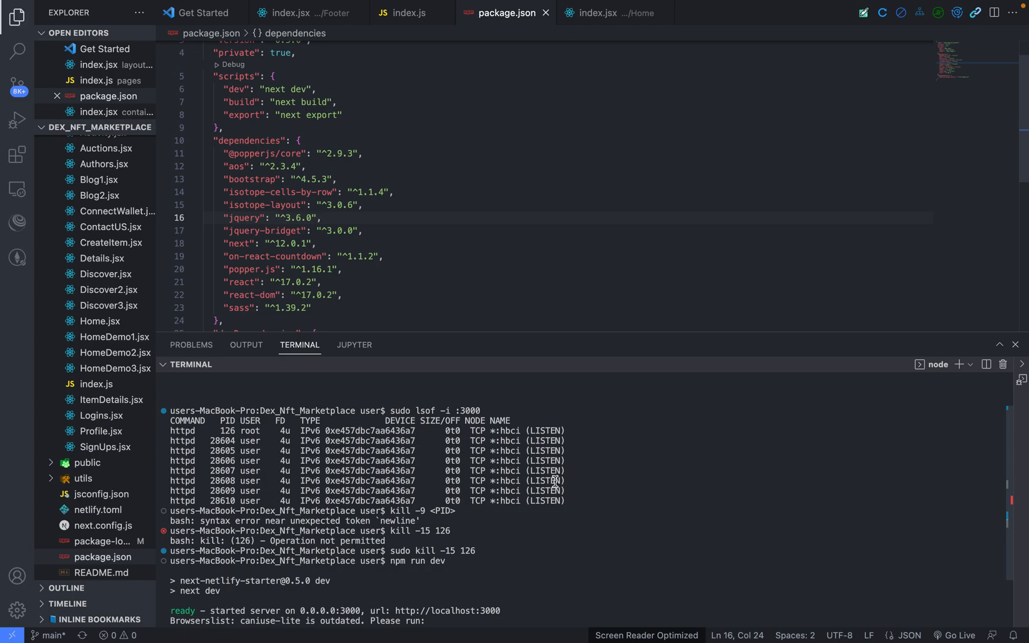
{"action": "mouse_move", "coordinate": [494, 407]}
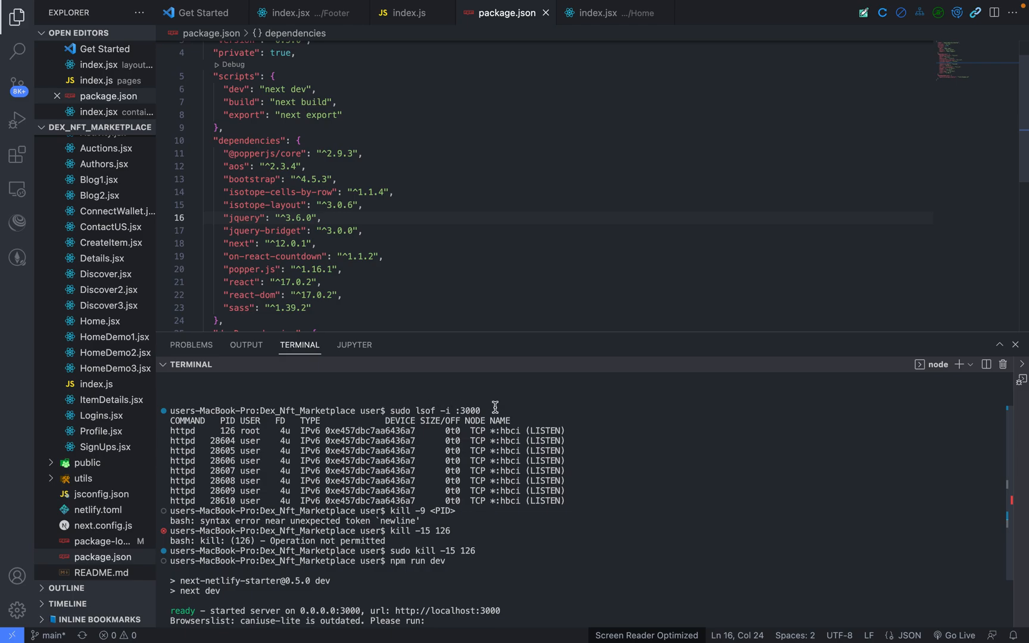
{"action": "mouse_move", "coordinate": [417, 409]}
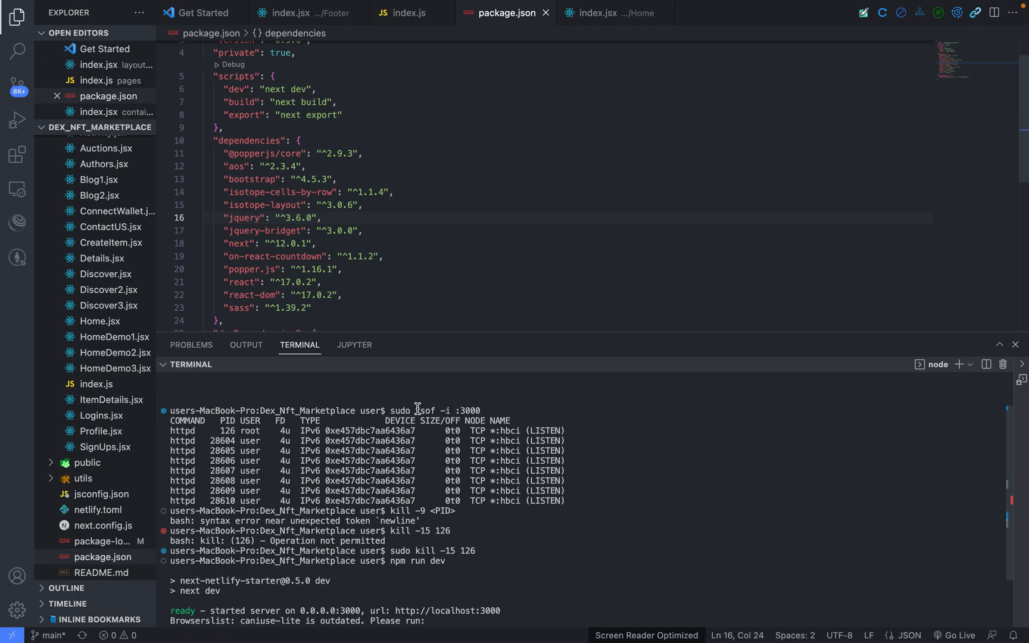
{"action": "mouse_move", "coordinate": [464, 412]}
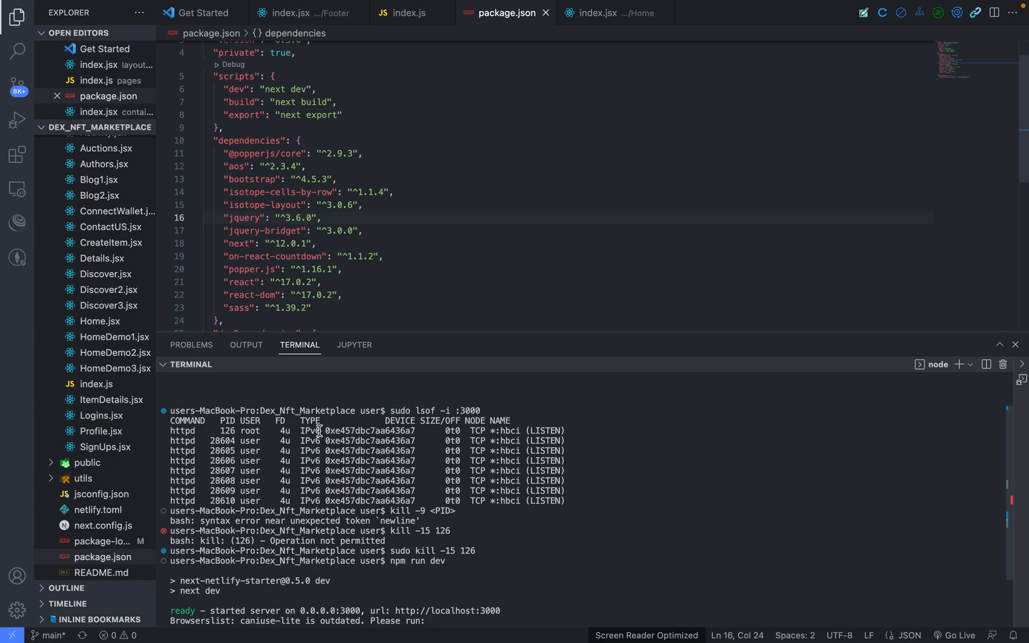
{"action": "mouse_move", "coordinate": [189, 446]}
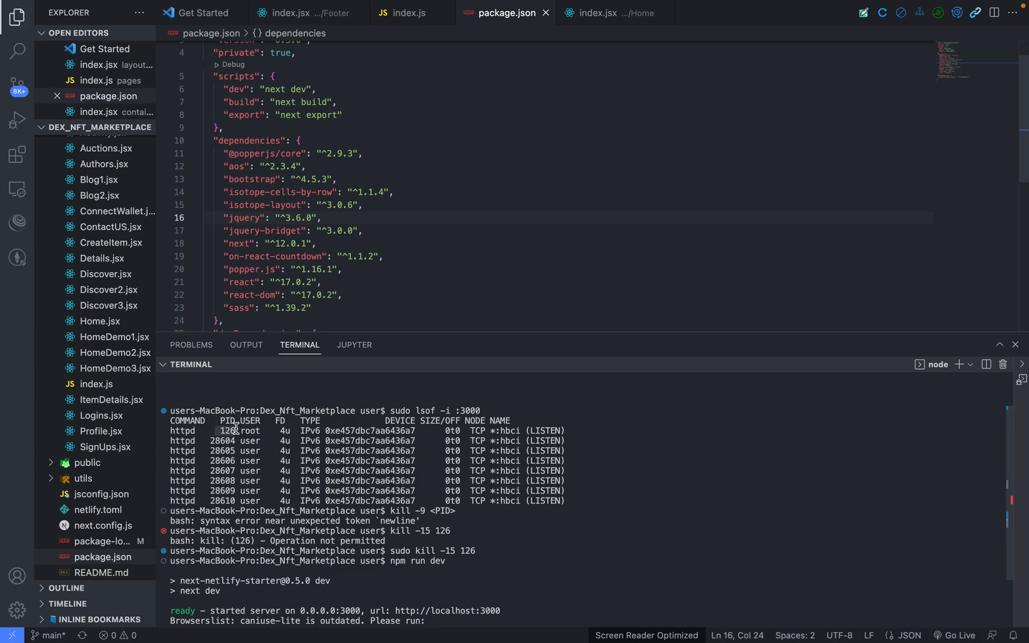
{"action": "mouse_move", "coordinate": [284, 433]}
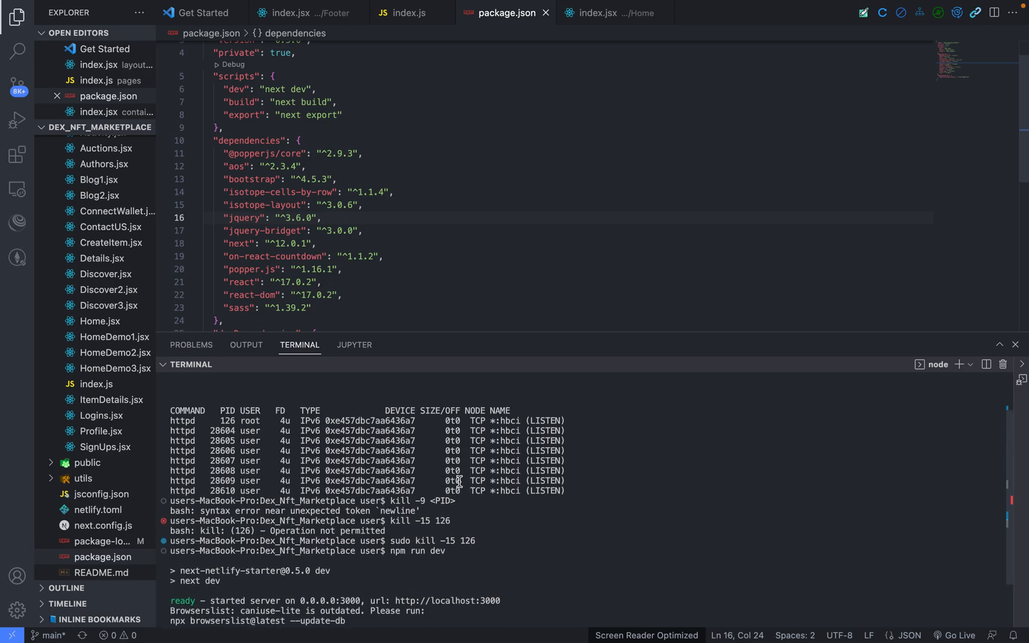
{"action": "scroll", "scroll_direction": "down", "scroll_amount": 3}
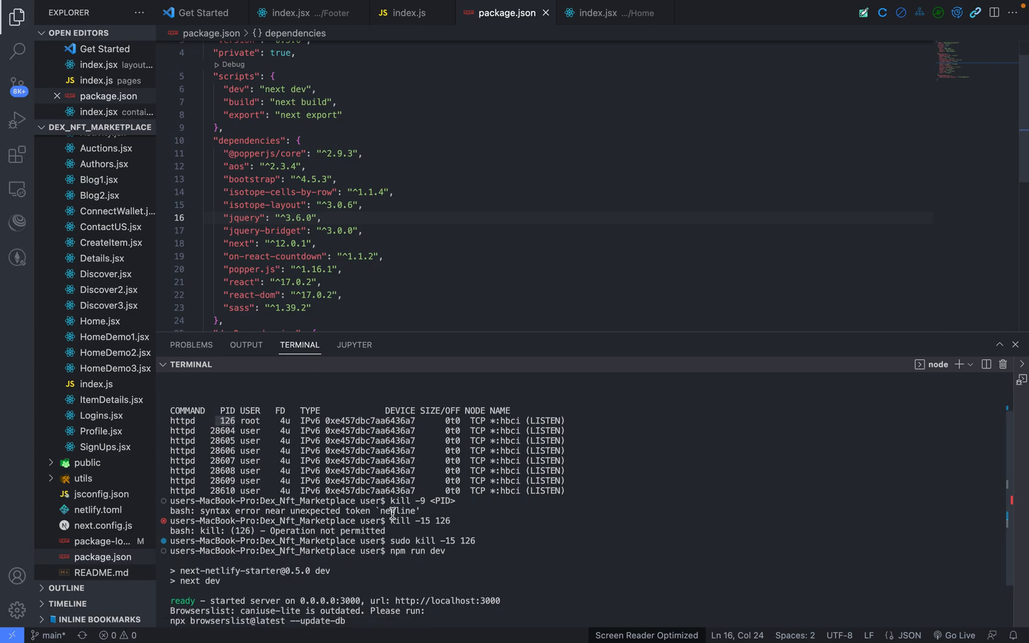
{"action": "mouse_move", "coordinate": [393, 535]}
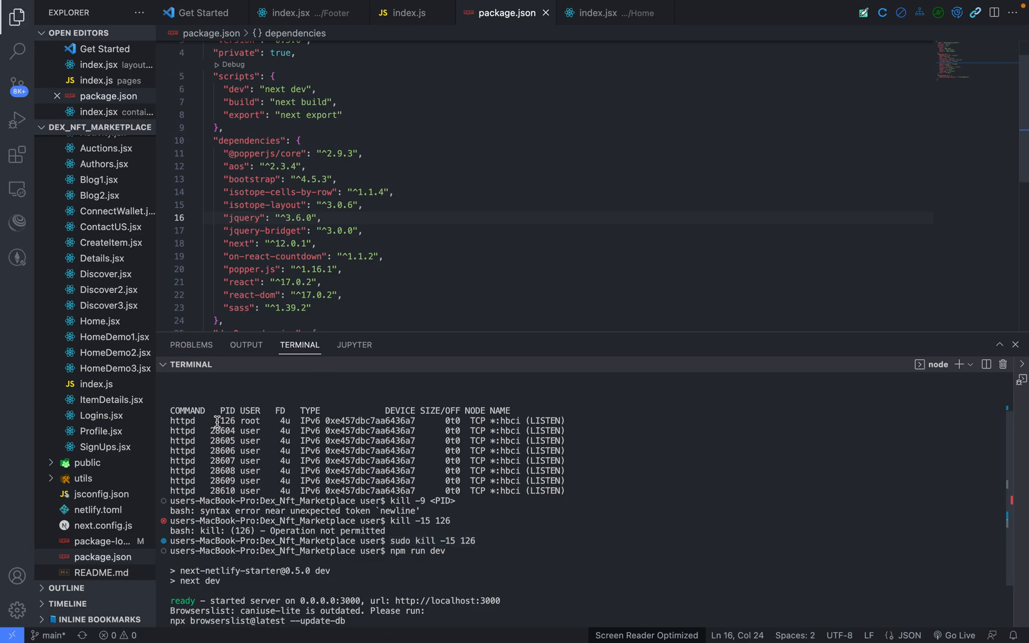
{"action": "mouse_move", "coordinate": [431, 516]}
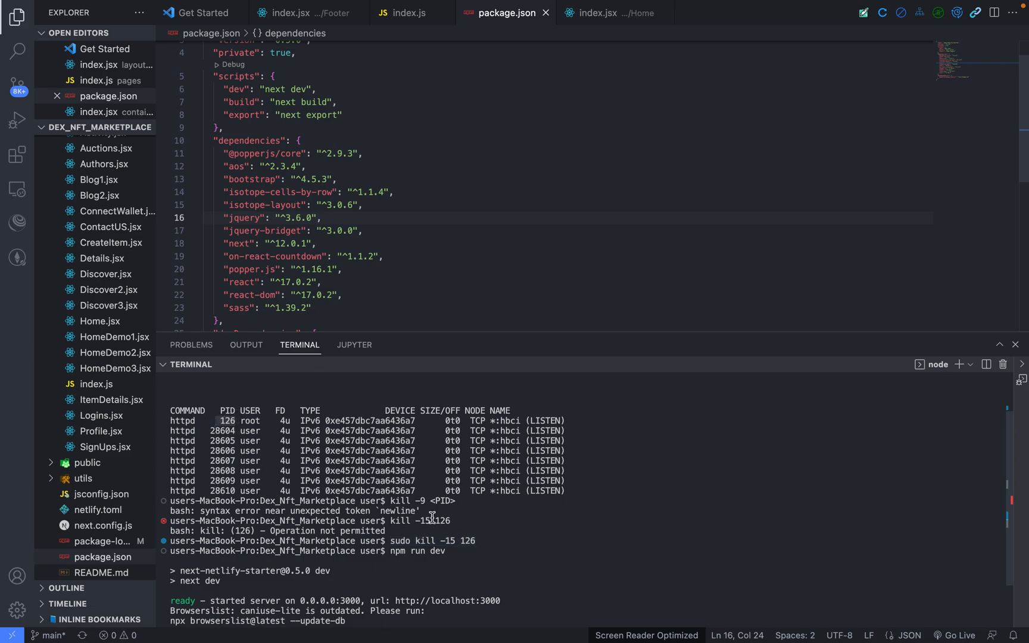
{"action": "mouse_move", "coordinate": [423, 522]}
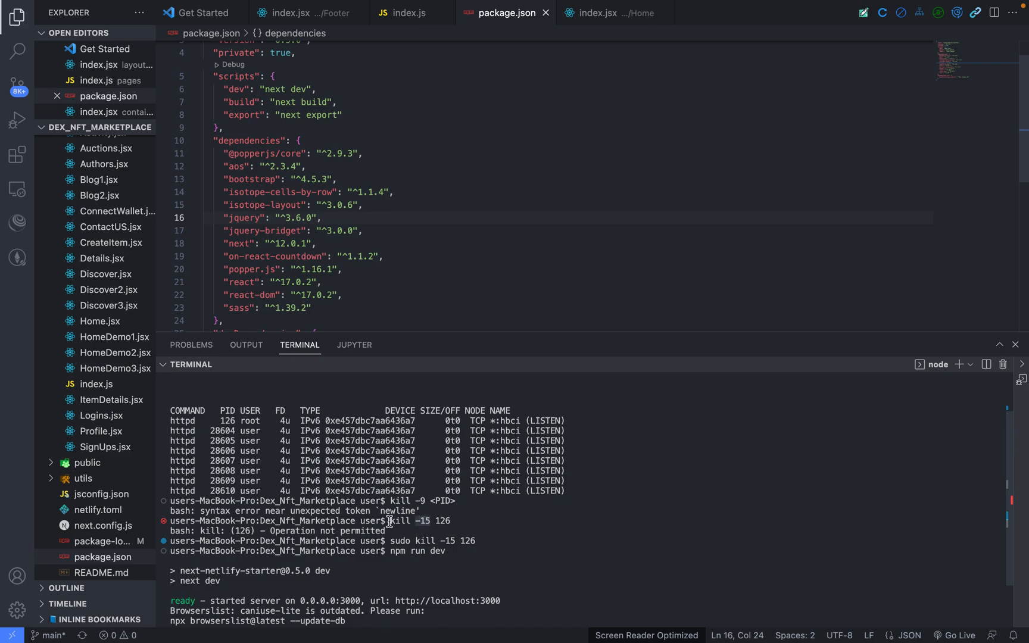
{"action": "mouse_move", "coordinate": [410, 538]}
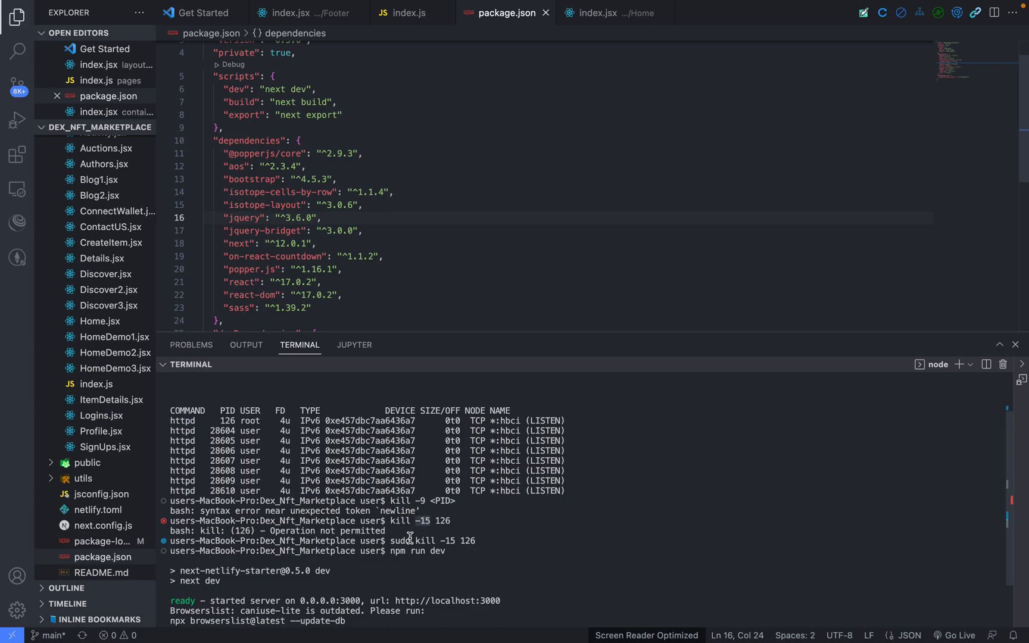
{"action": "mouse_move", "coordinate": [468, 541]}
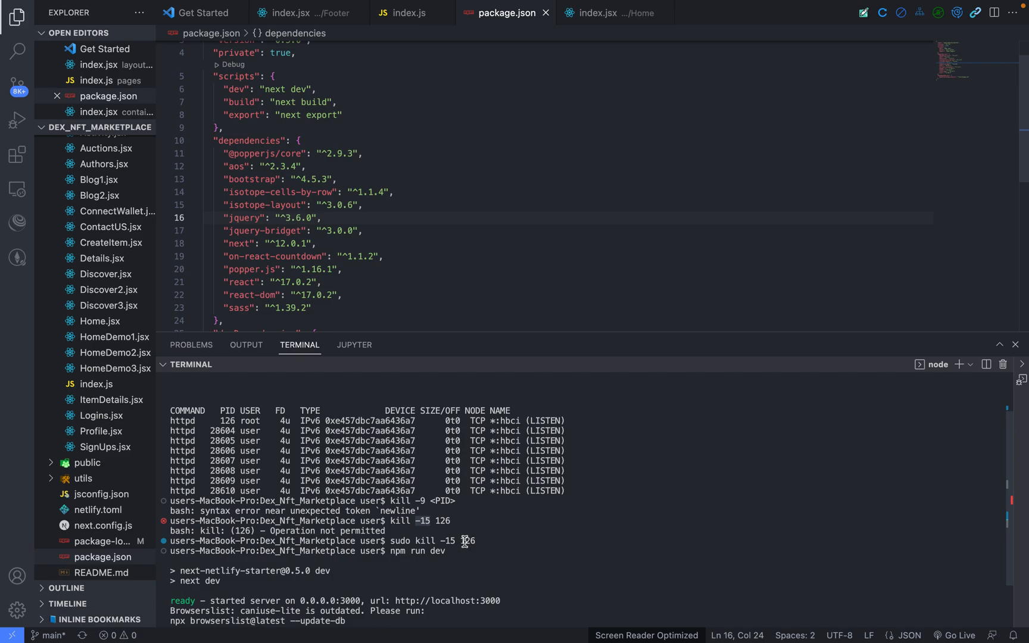
{"action": "mouse_move", "coordinate": [397, 531]}
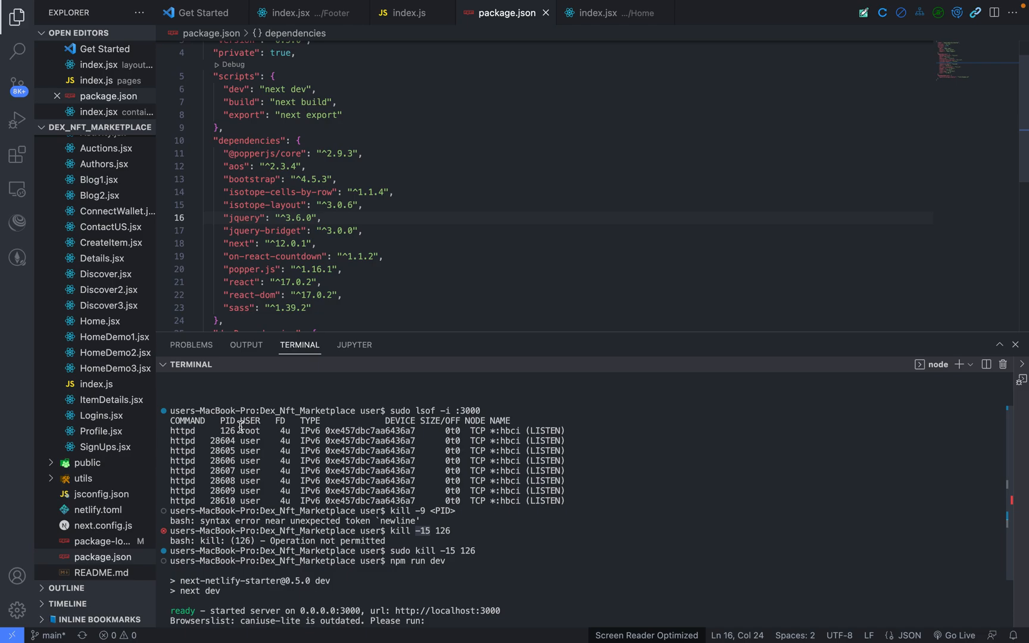
{"action": "mouse_move", "coordinate": [463, 542]}
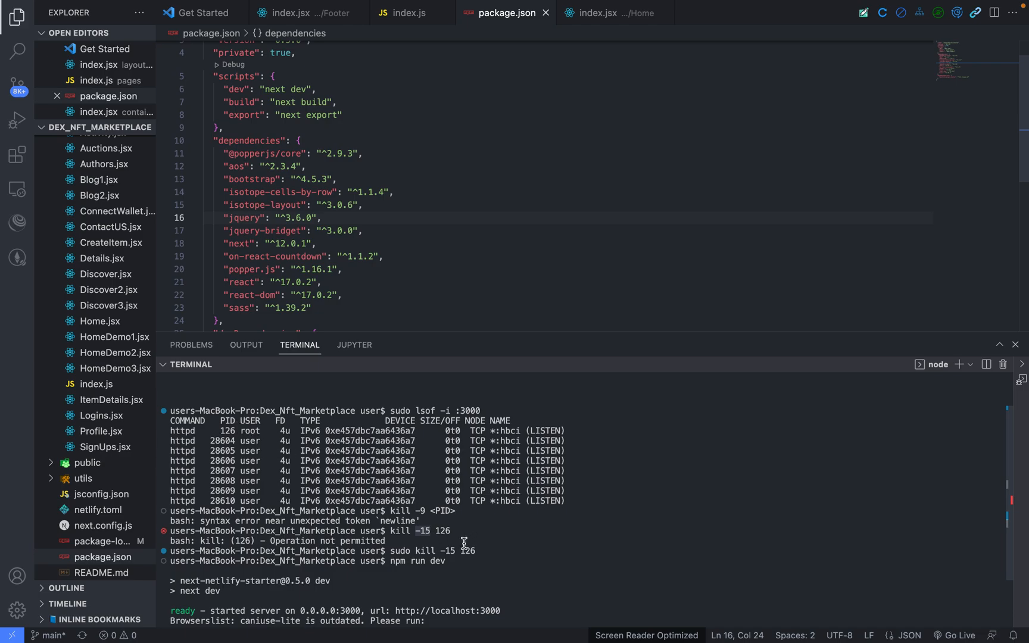
{"action": "mouse_move", "coordinate": [459, 562]}
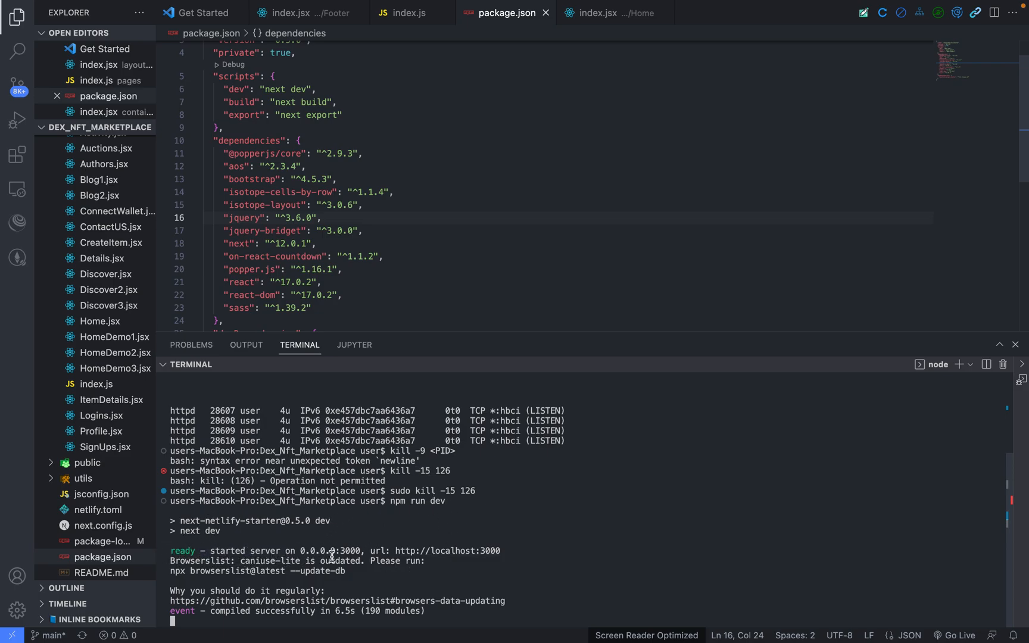
{"action": "mouse_move", "coordinate": [469, 516]}
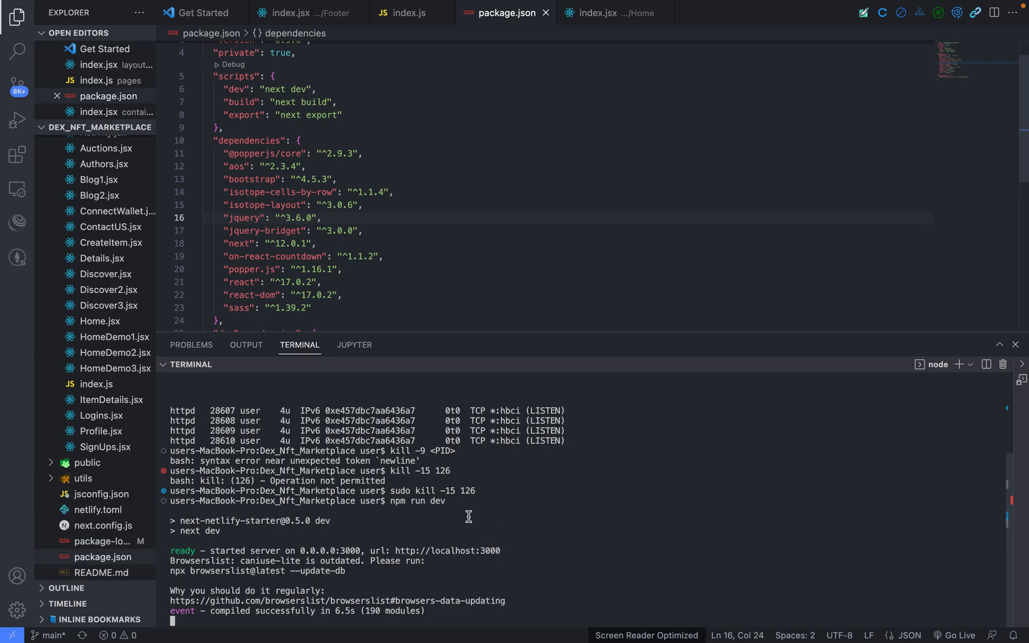